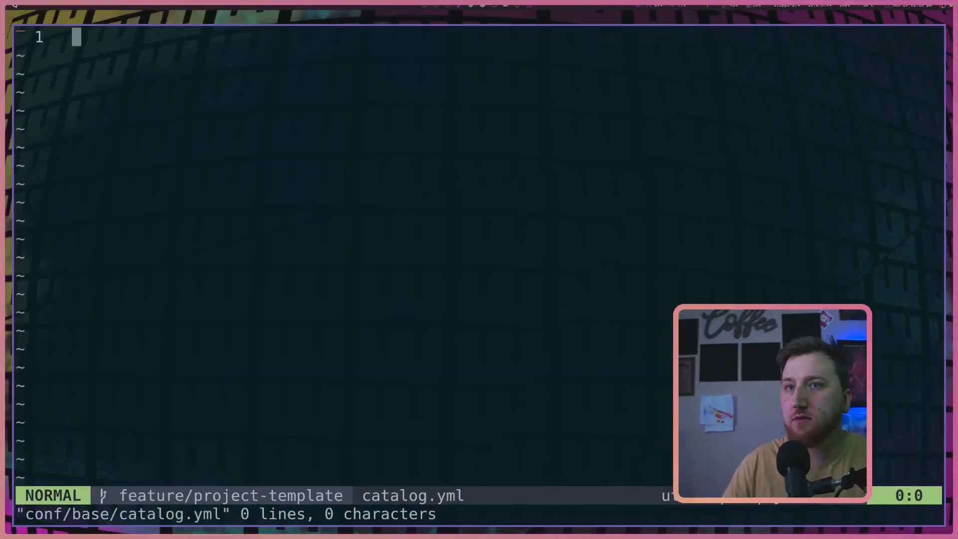
# Add a 'new' entry with a 'type:' key, discarding the generic completion and beginning the value with 'p'.
pyautogui.write('new')
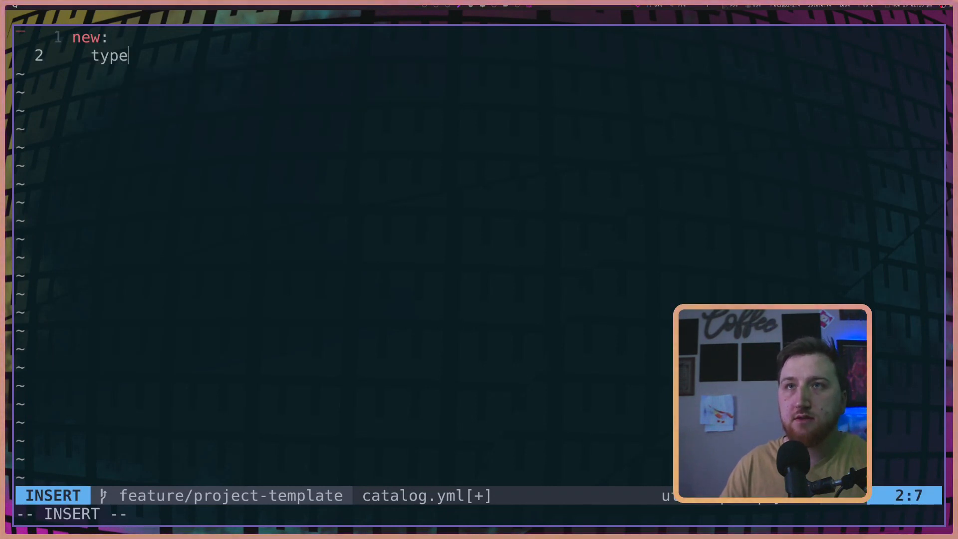
pyautogui.write(': e')
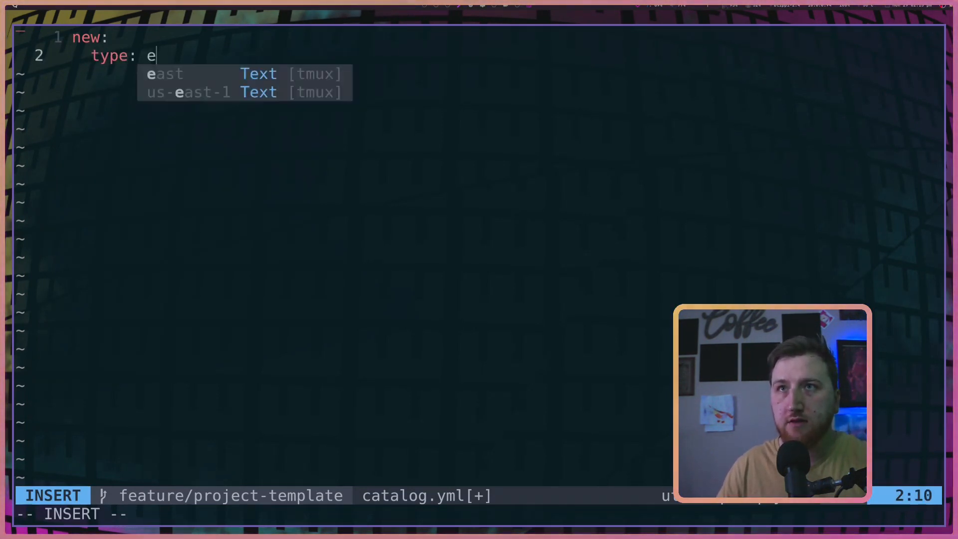
pyautogui.press('BackSpace')
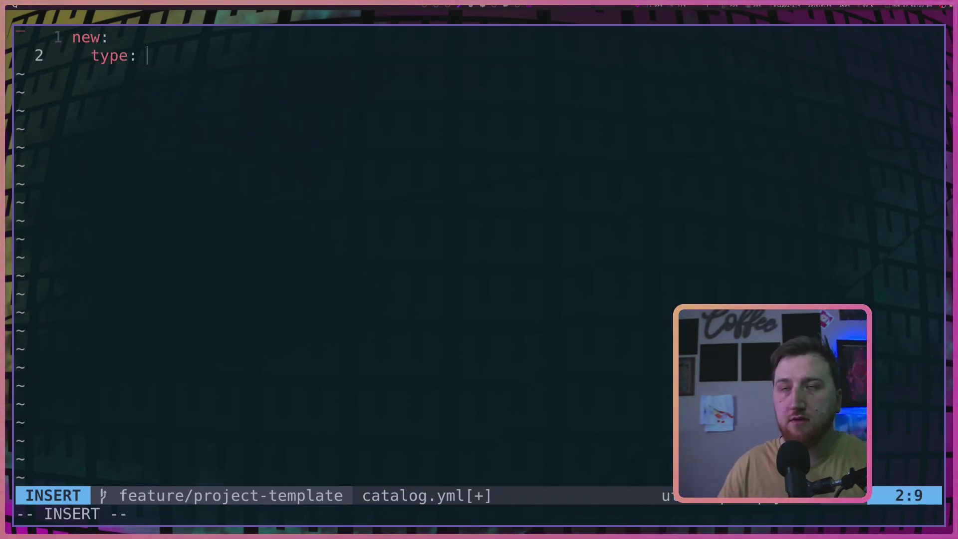
pyautogui.write('p')
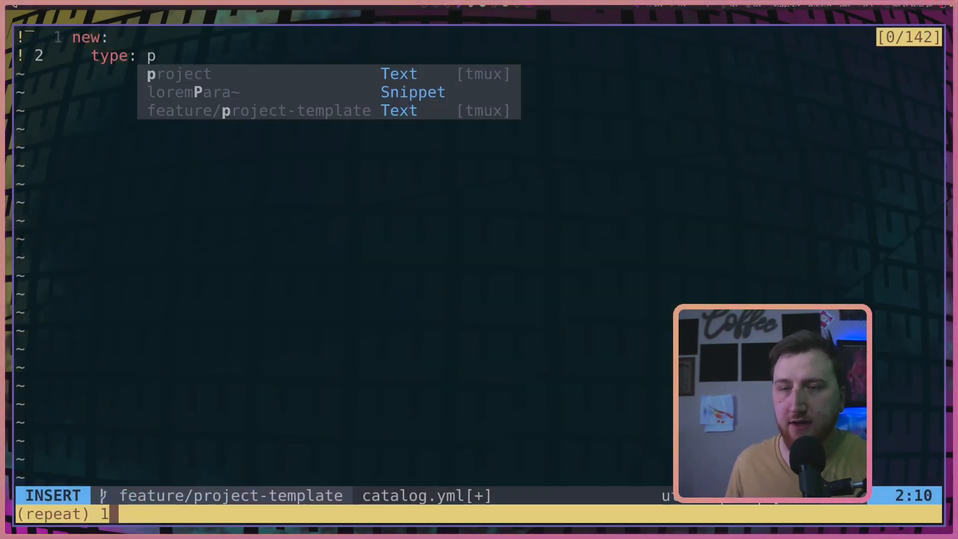
# From the nvim-lspconfig plugin line, find and open init.vim with the fuzzy file finder.
pyautogui.write('j')
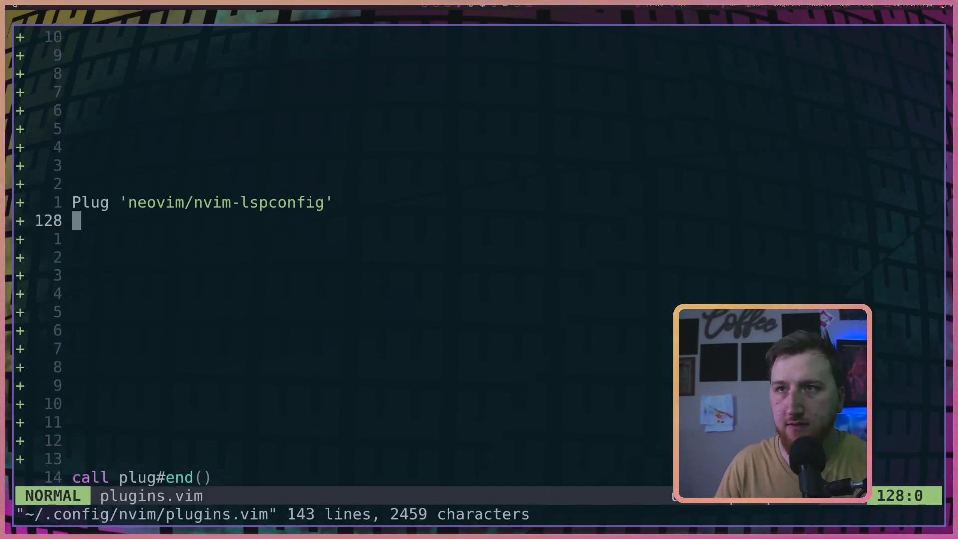
pyautogui.press('k')
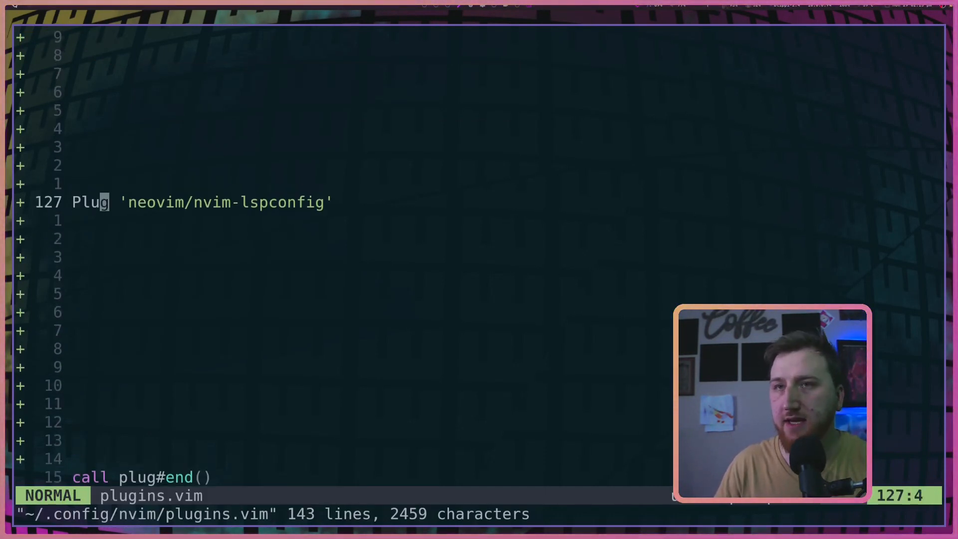
pyautogui.press('ctrl+p')
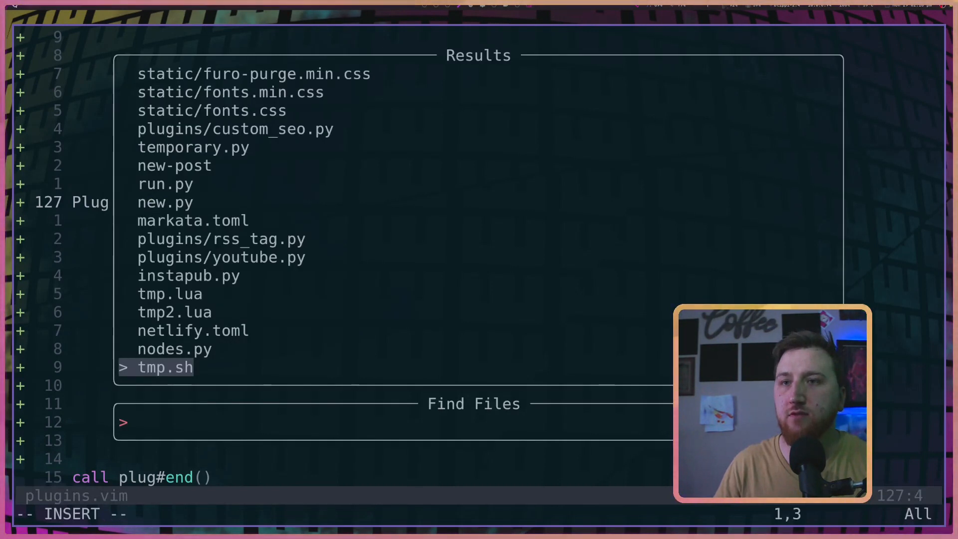
pyautogui.write('i')
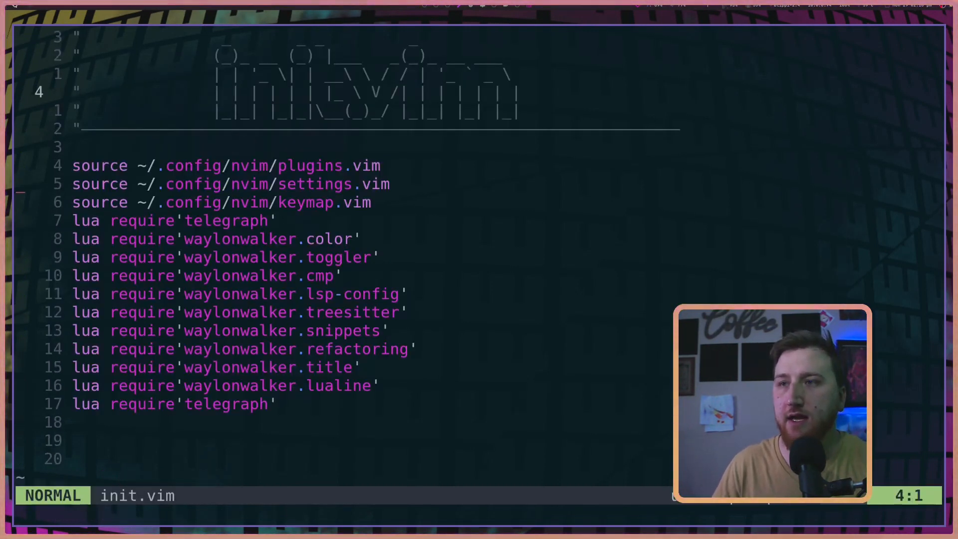
# Search '/ls' for the lsp-config require line and jump into lsp-config.lua, dismissing the error.
pyautogui.write('/ls')
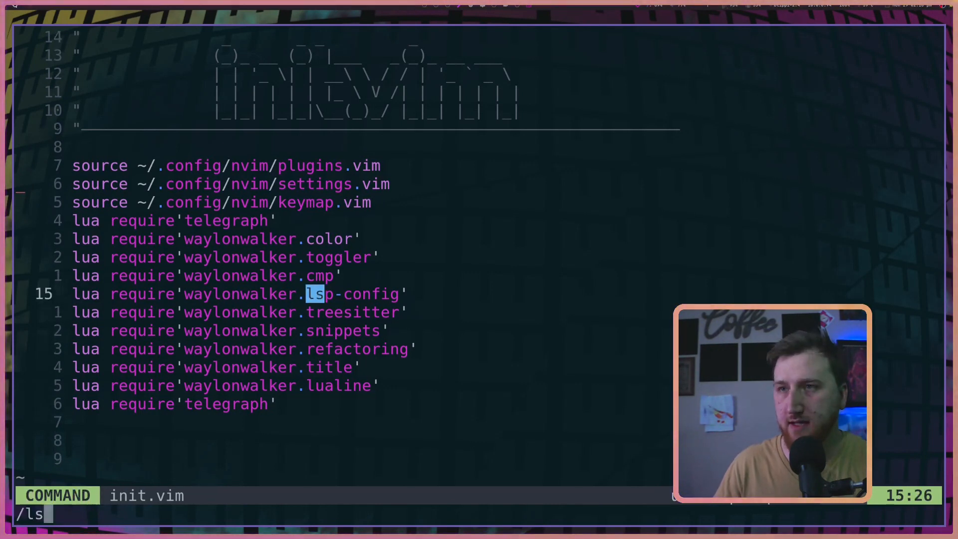
pyautogui.press('Return')
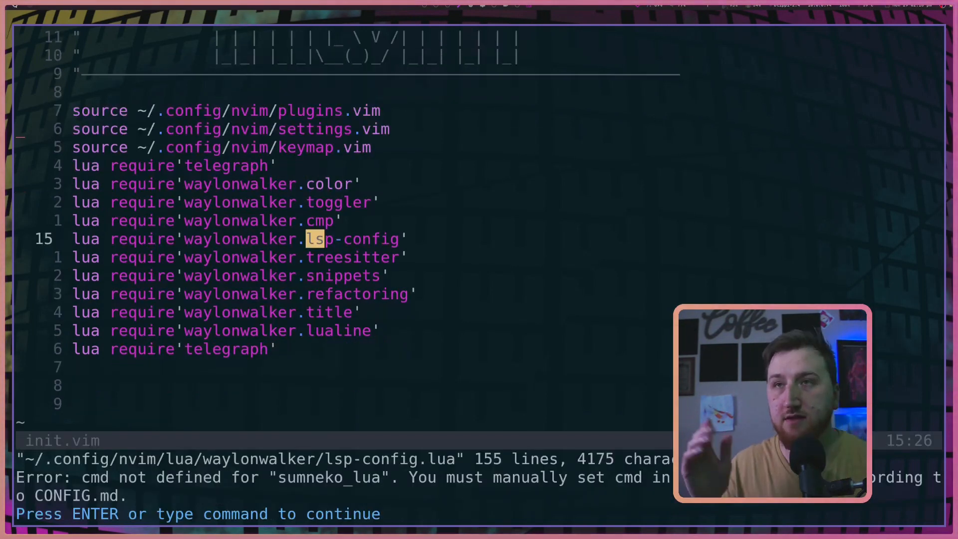
pyautogui.press('Return')
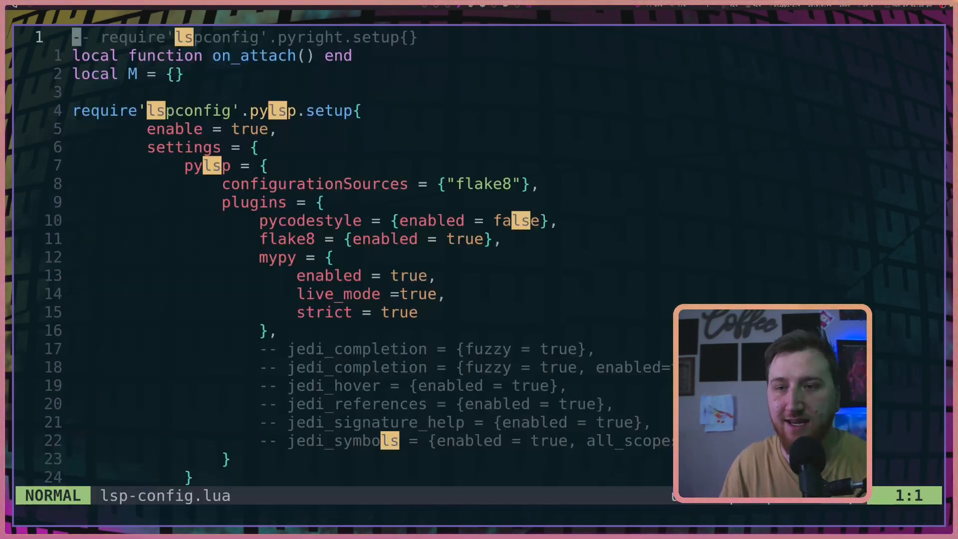
# Review the yamlls setup block and its yaml.schemas URL list at the end of lsp-config.lua.
pyautogui.press('G')
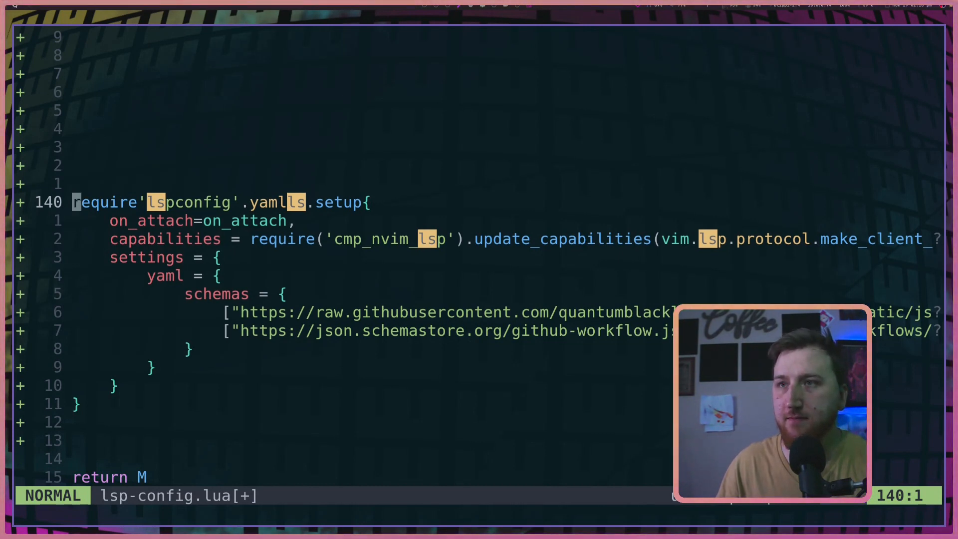
pyautogui.press('j')
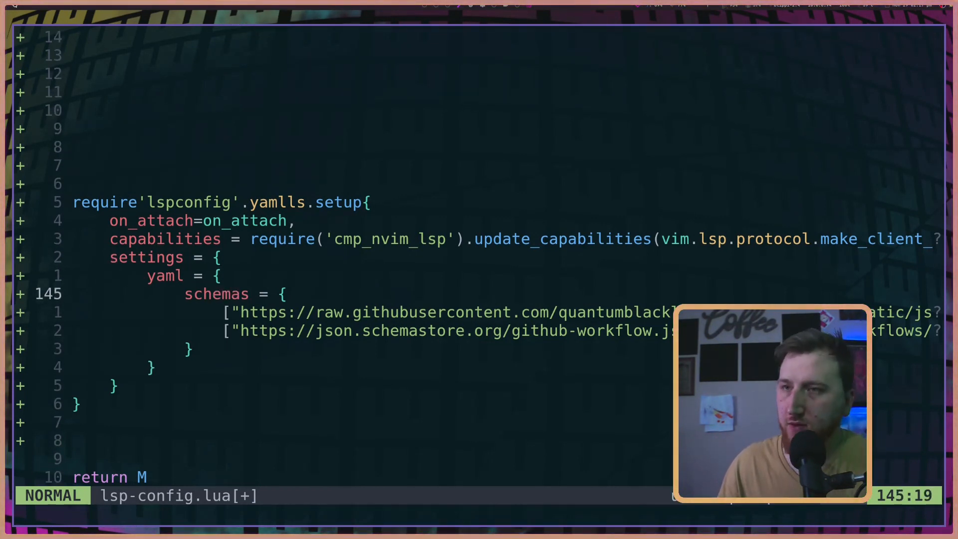
pyautogui.press('j')
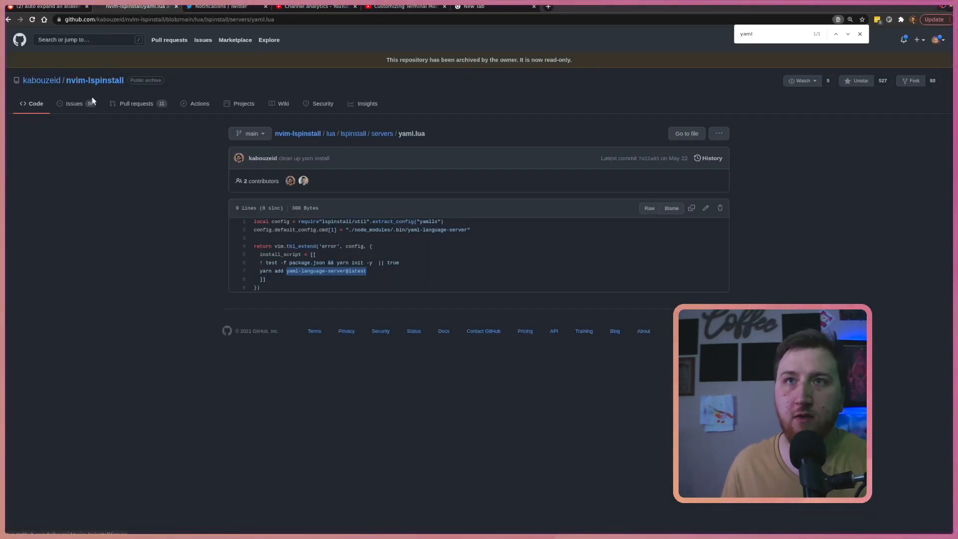
pyautogui.moveTo(95, 80)
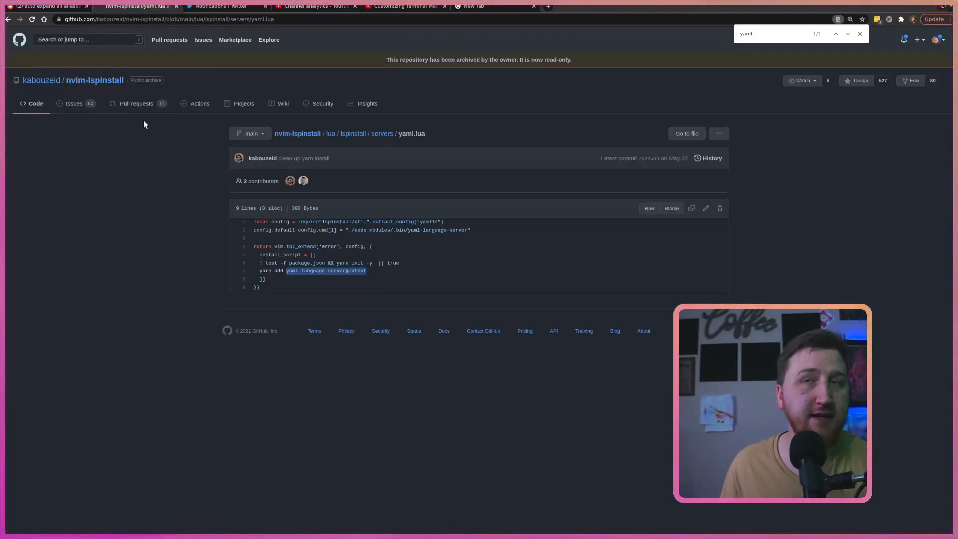
pyautogui.moveTo(114, 167)
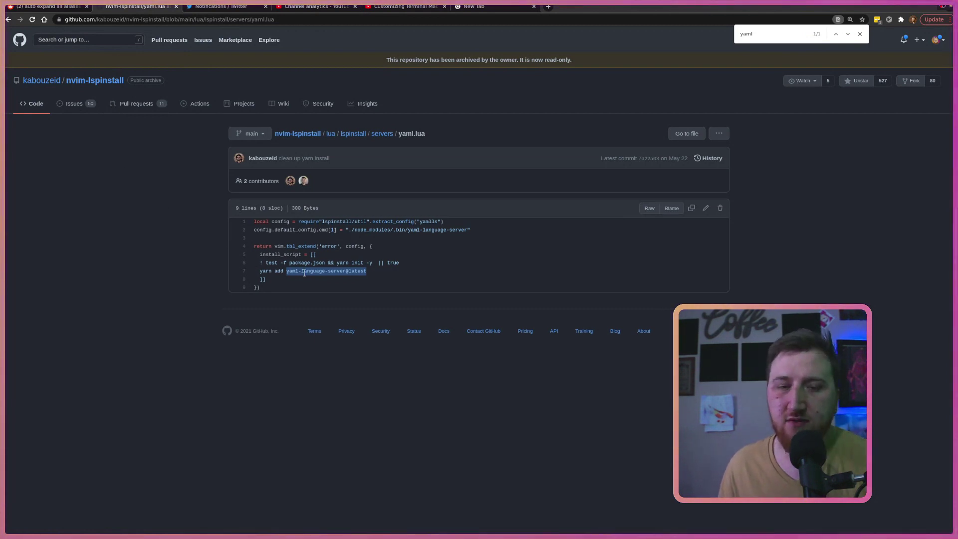
pyautogui.moveTo(328, 316)
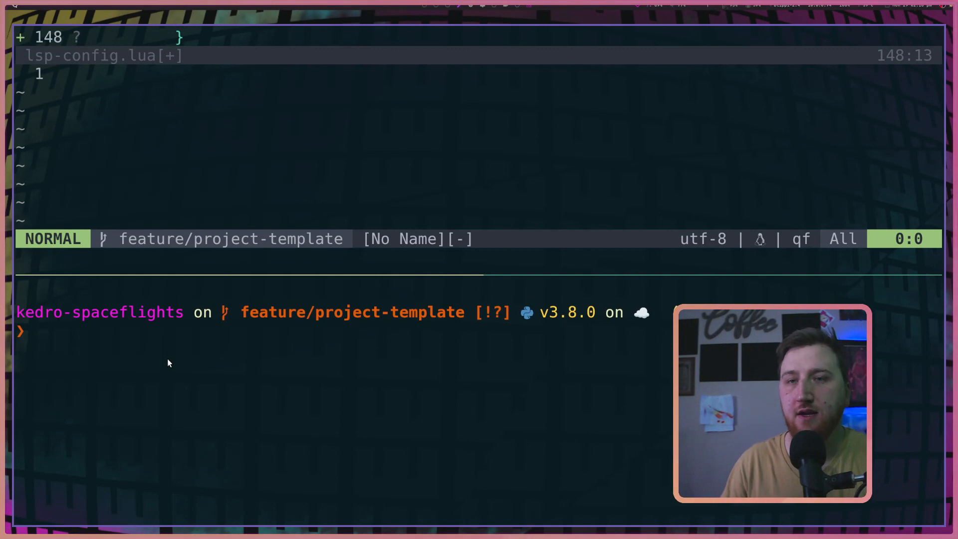
# Run npm i -g yaml-language-server@latest in the terminal split.
pyautogui.write('npm i -g yaml-language-server@latest')
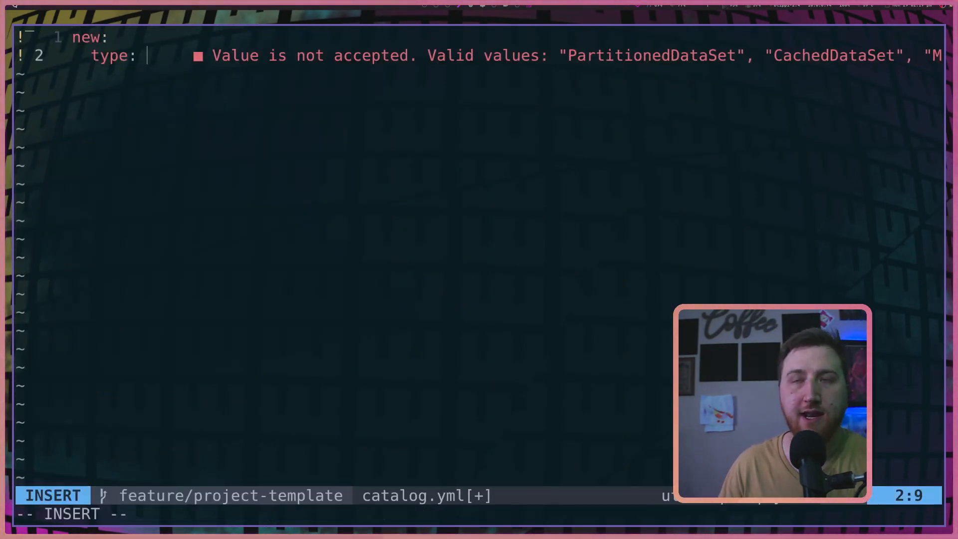
# Complete the type value to pandas.ParquetDataSet from the yamlls pandas dataset suggestions.
pyautogui.write('pan')
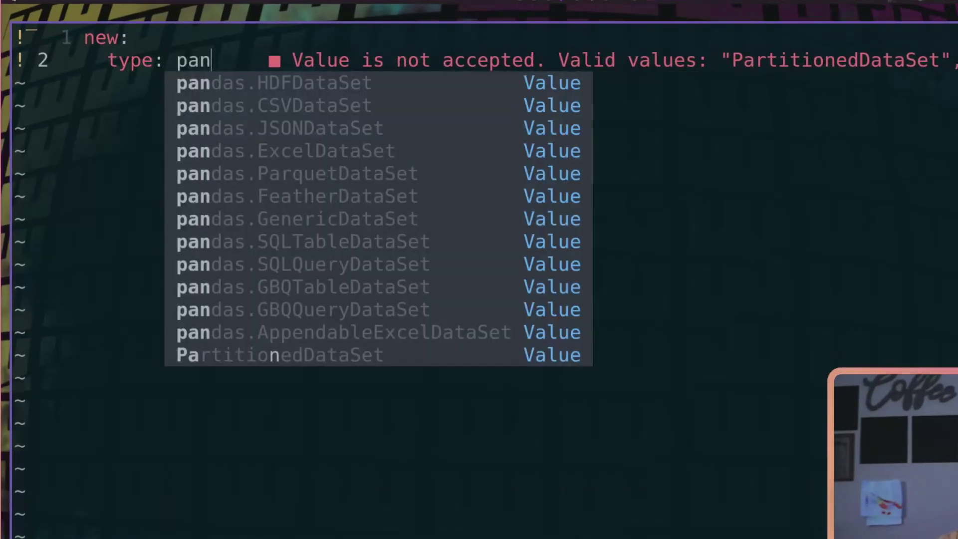
pyautogui.press('Escape')
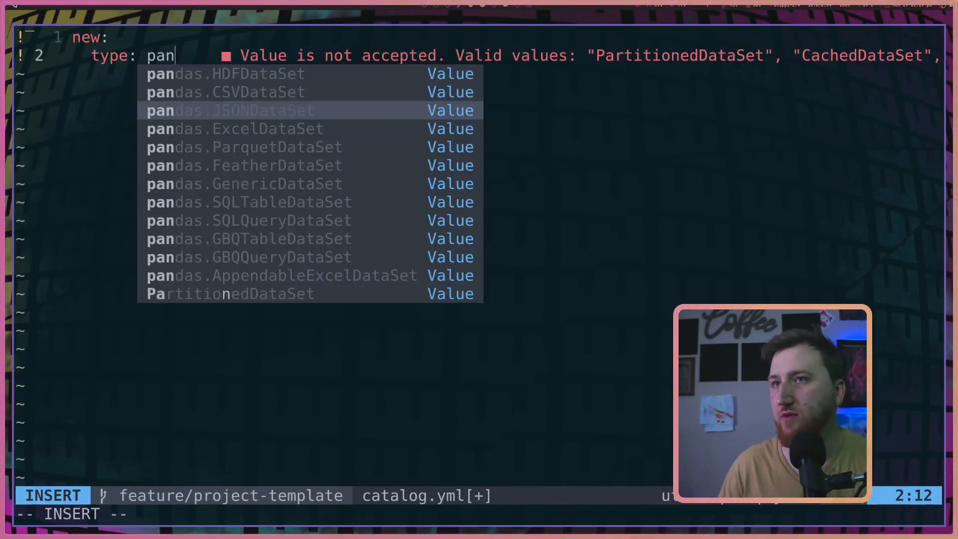
pyautogui.press('Down')
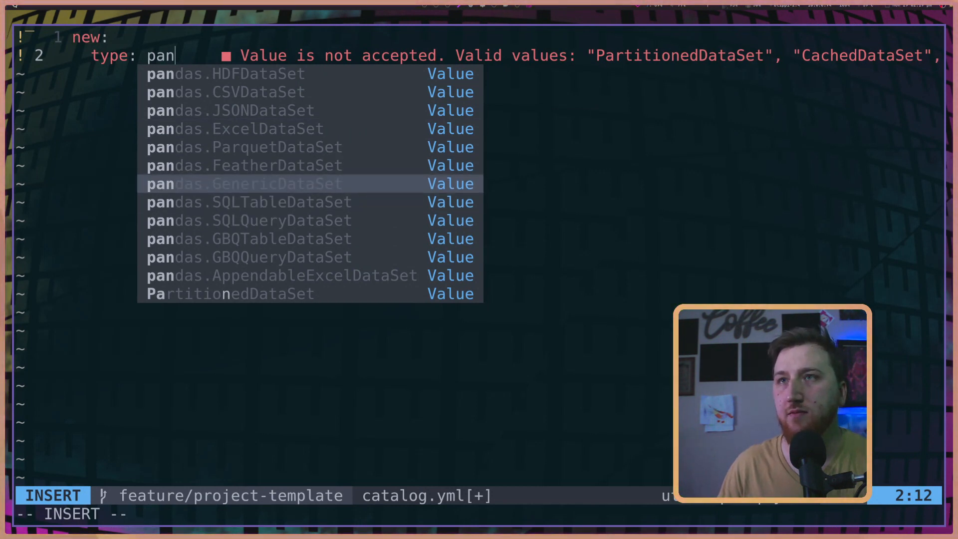
pyautogui.write('par')
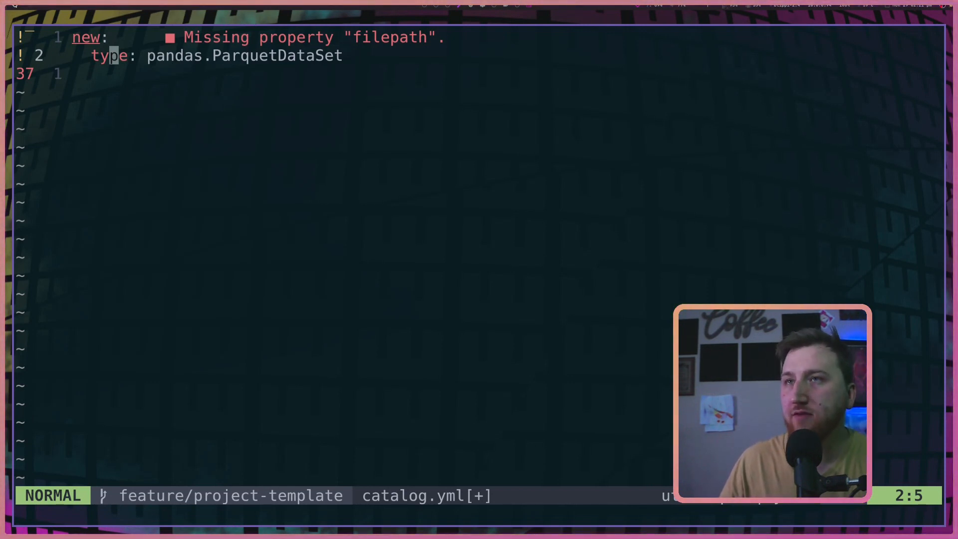
# Add a filepath: 'here' line via the filepath completion, save, and start a new line below.
pyautogui.press('o')
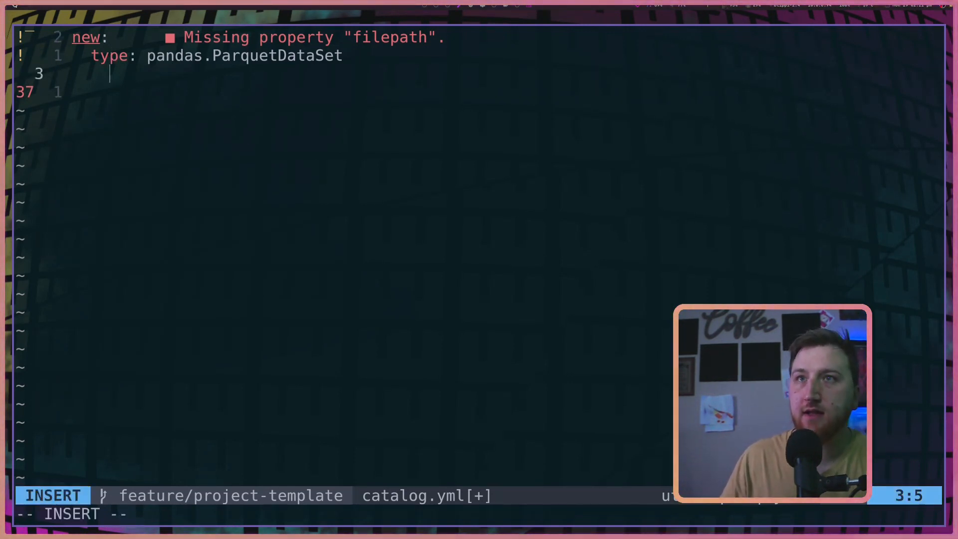
pyautogui.write('filepath:')
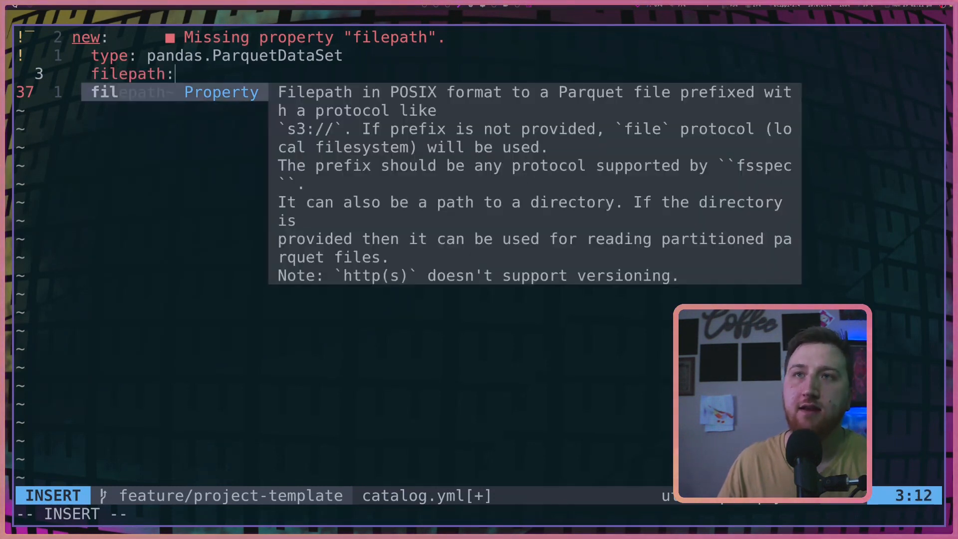
pyautogui.write("'here")
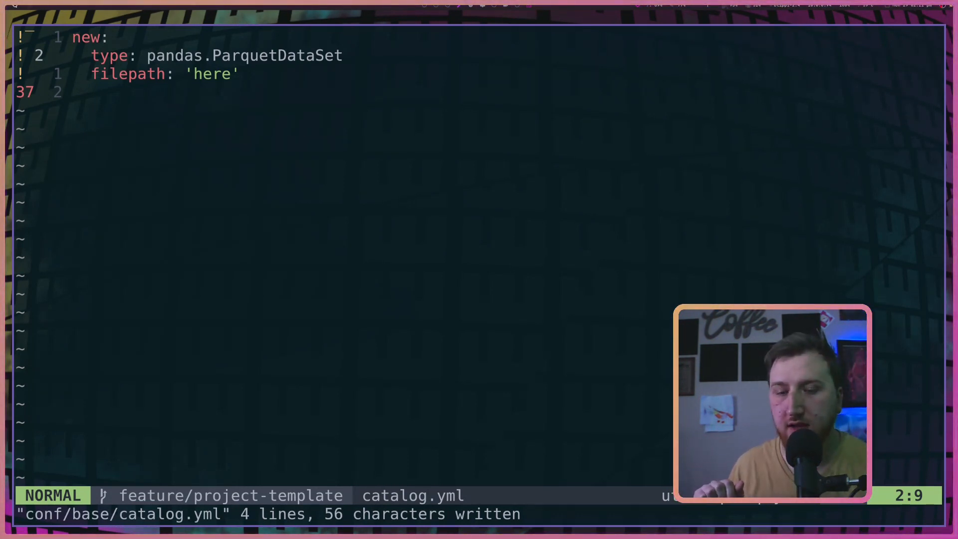
pyautogui.press('o')
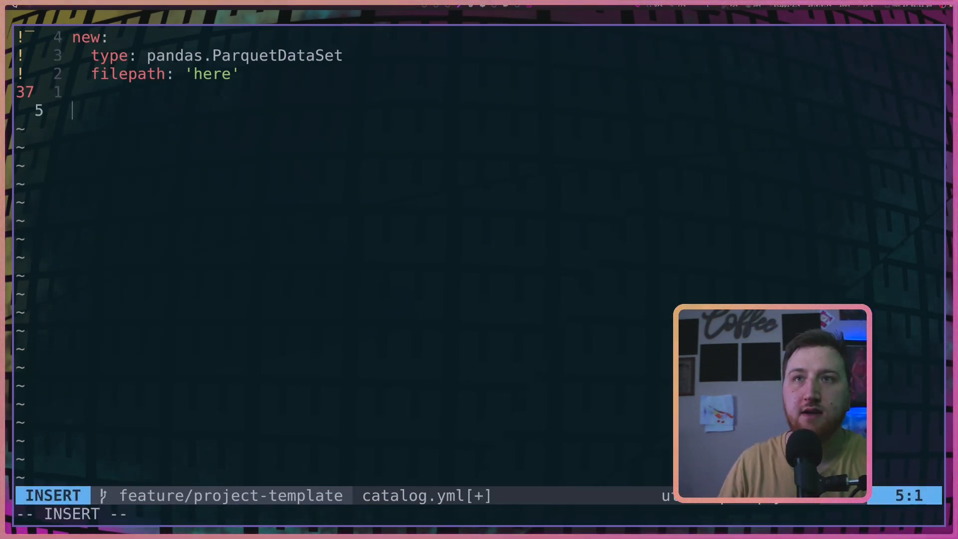